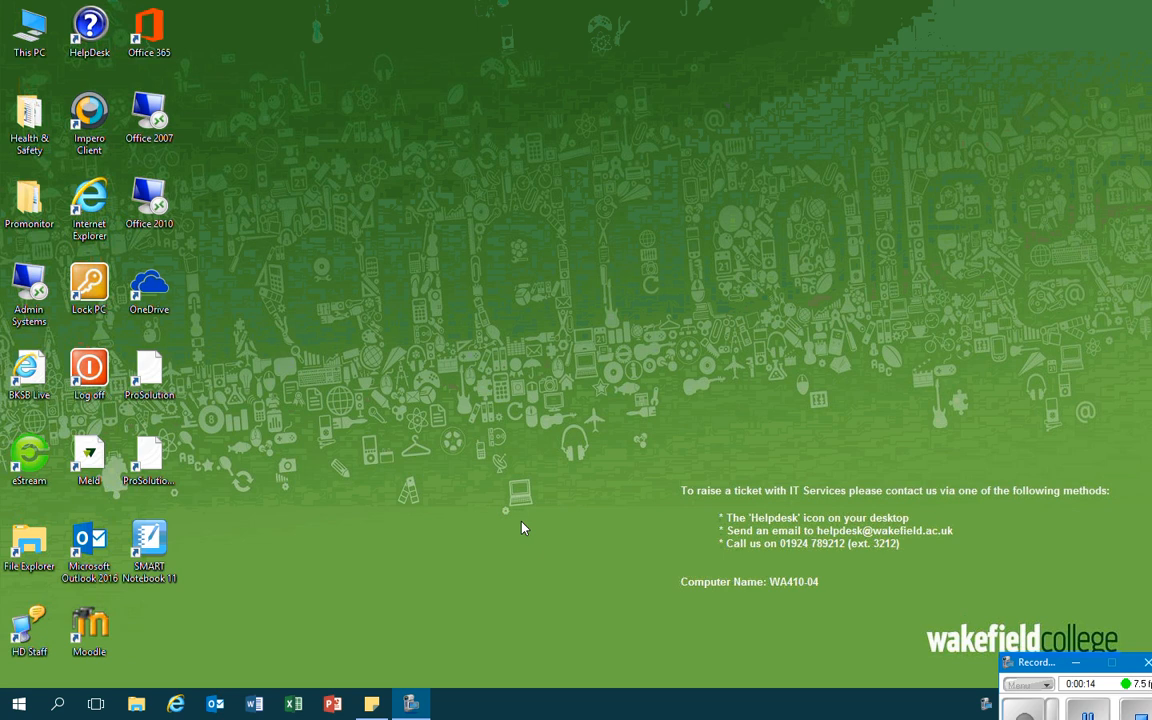
mouse_move(484, 528)
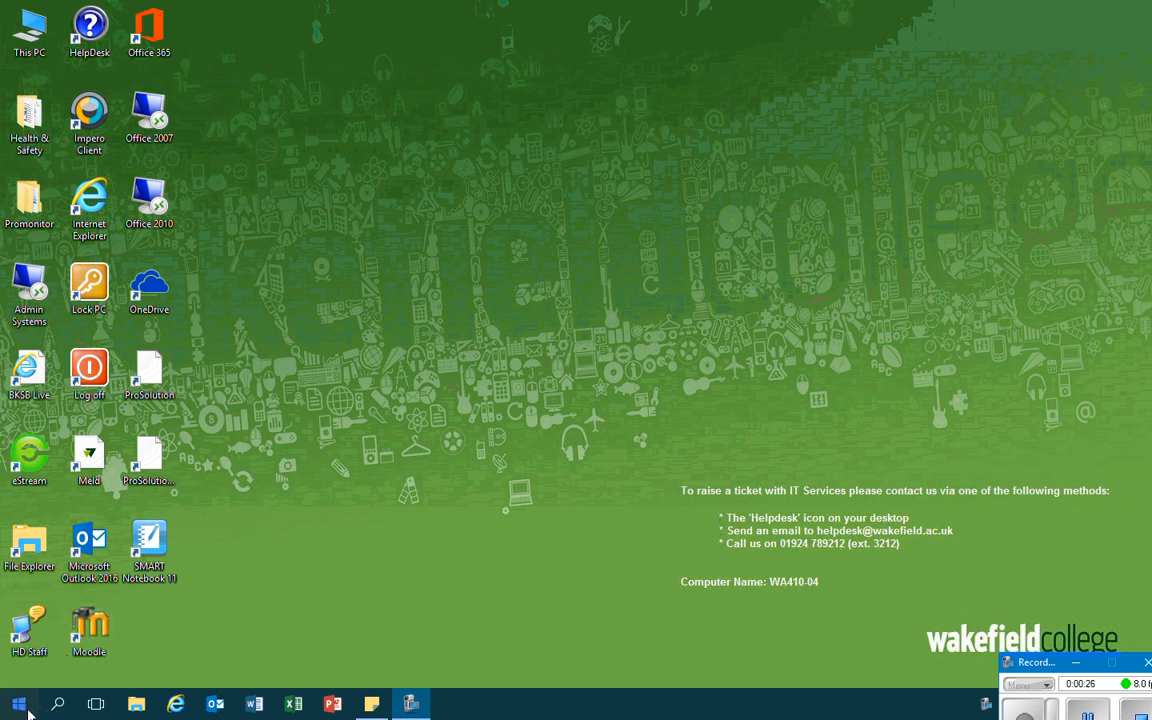
Launch Sage 50 Accounts from the Start menu's app list to reach Select Company
click(16, 700)
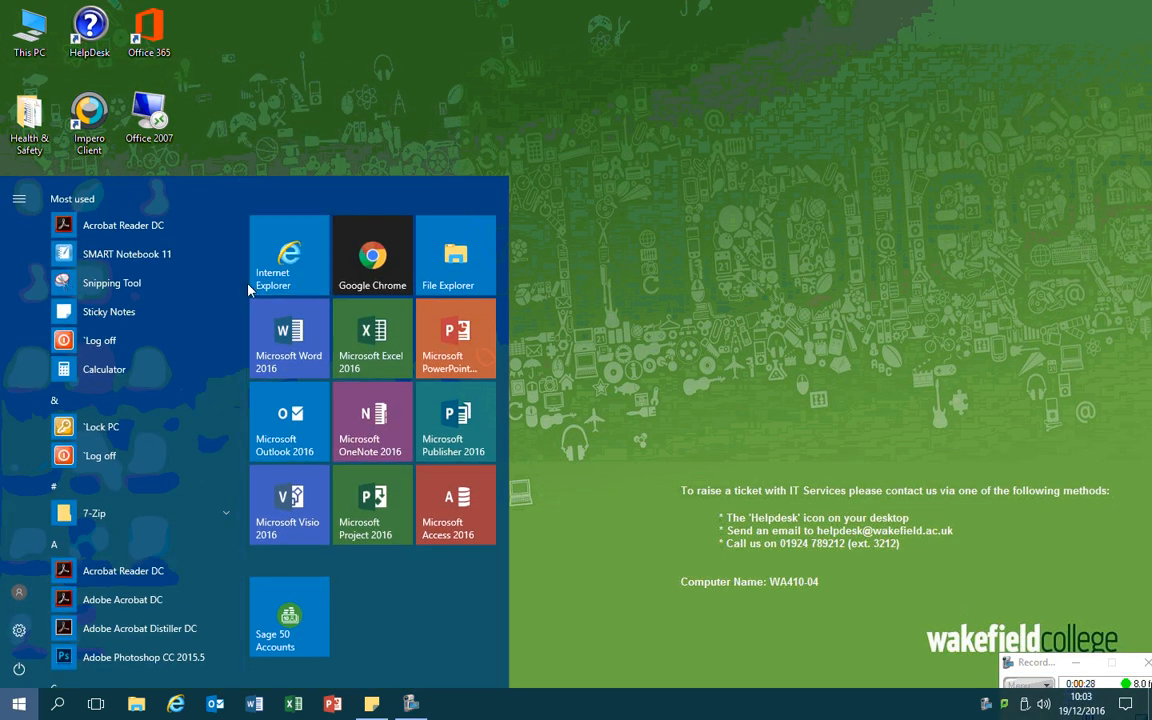
scroll(down, 3)
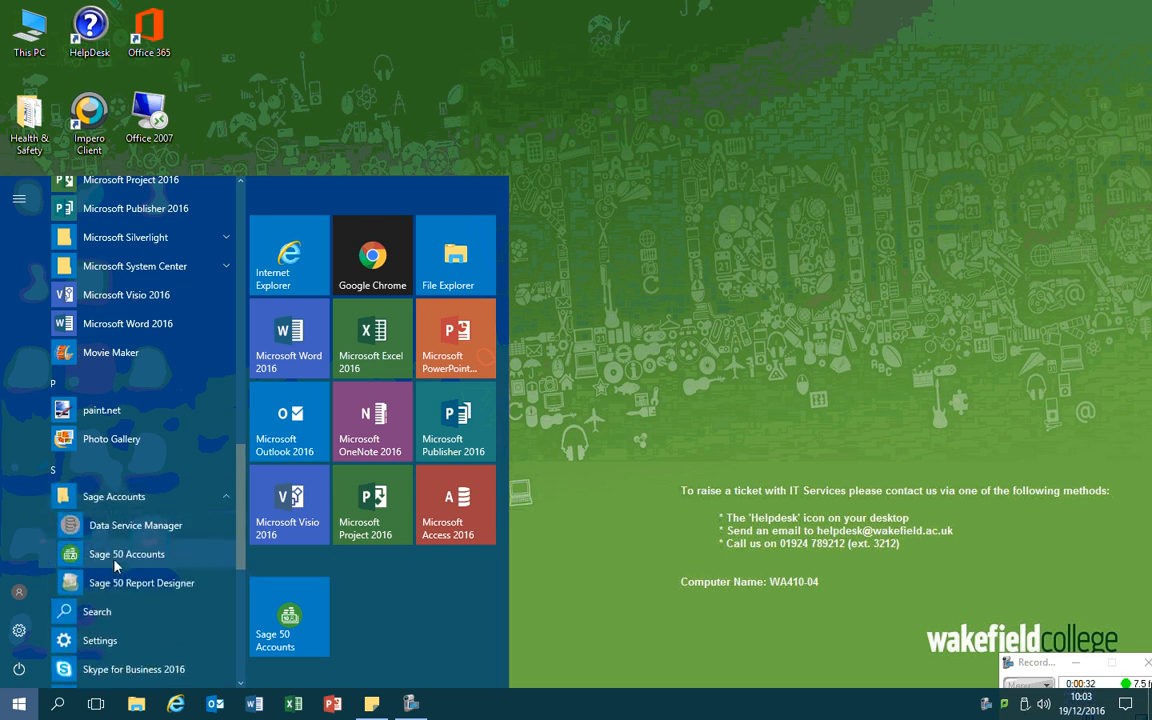
click(124, 554)
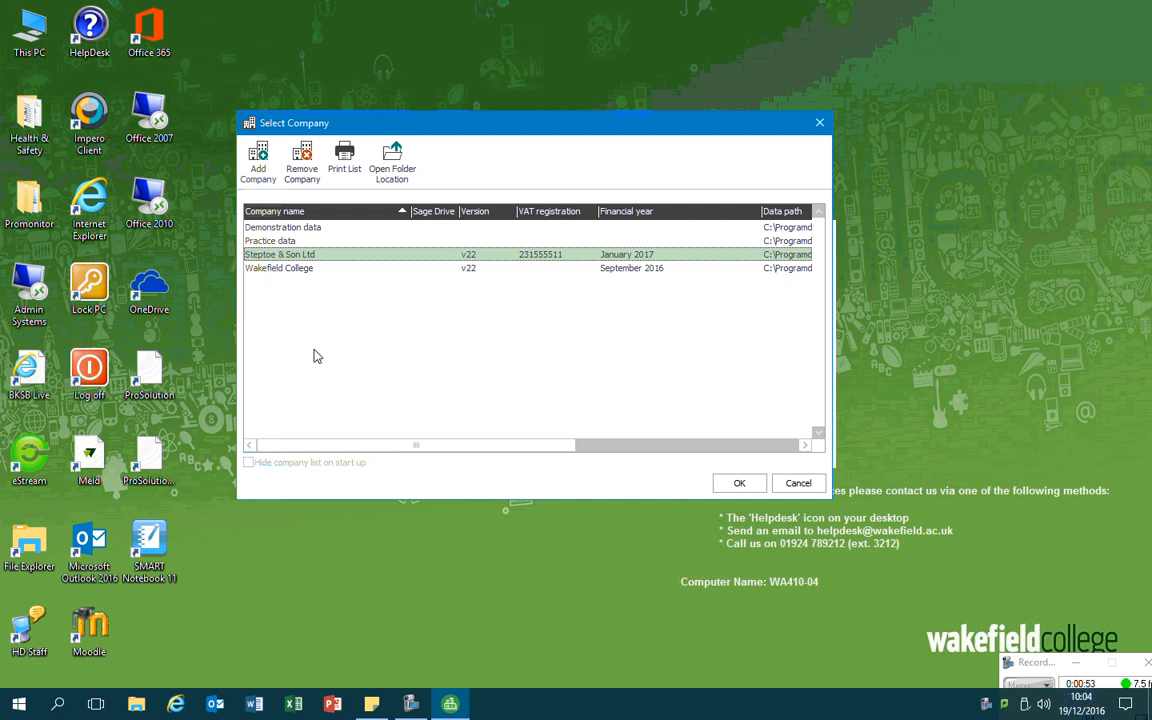
mouse_move(310, 346)
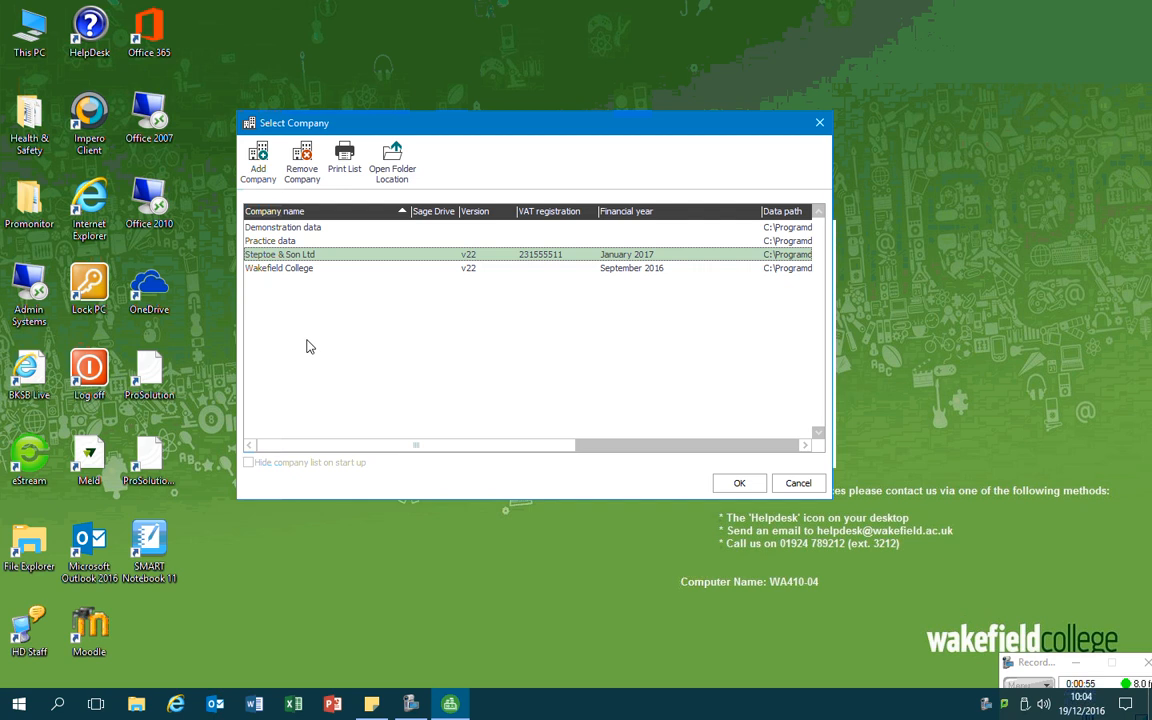
mouse_move(310, 340)
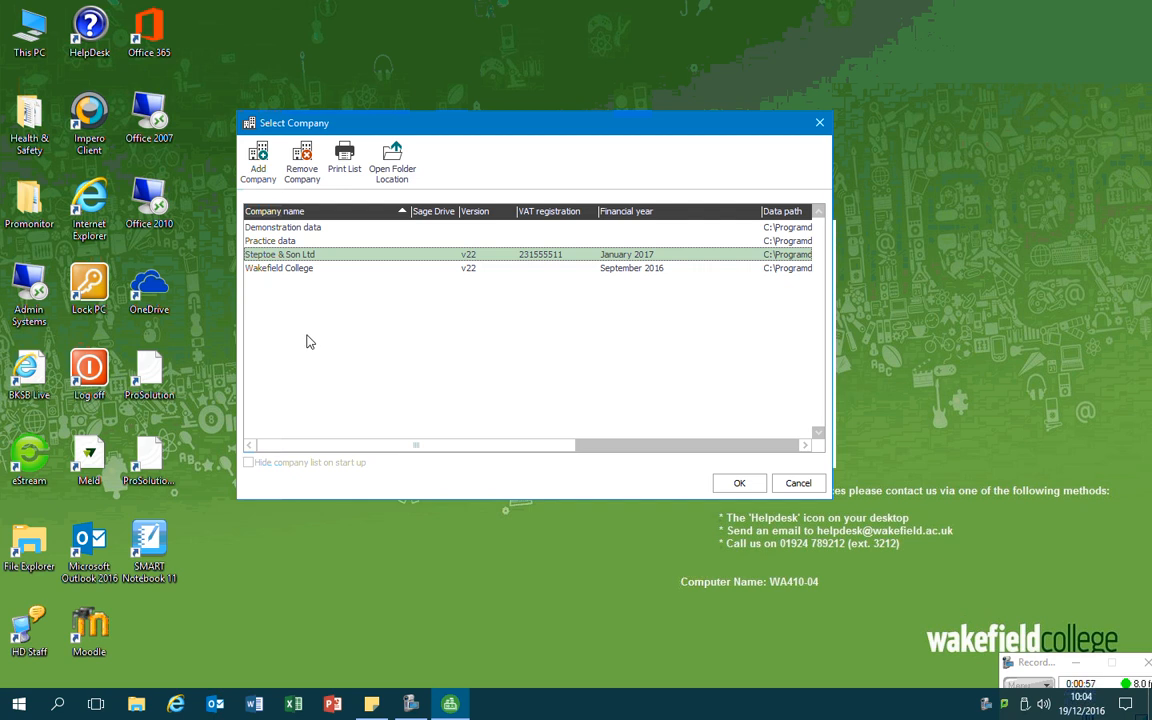
mouse_move(308, 280)
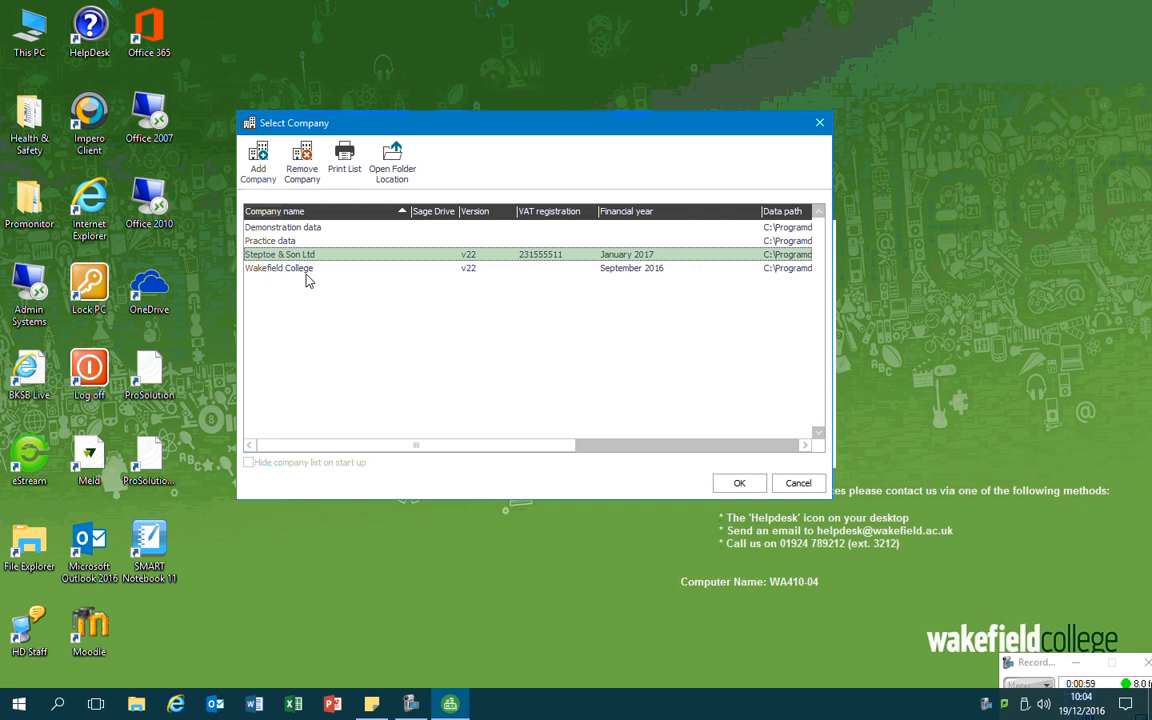
mouse_move(292, 276)
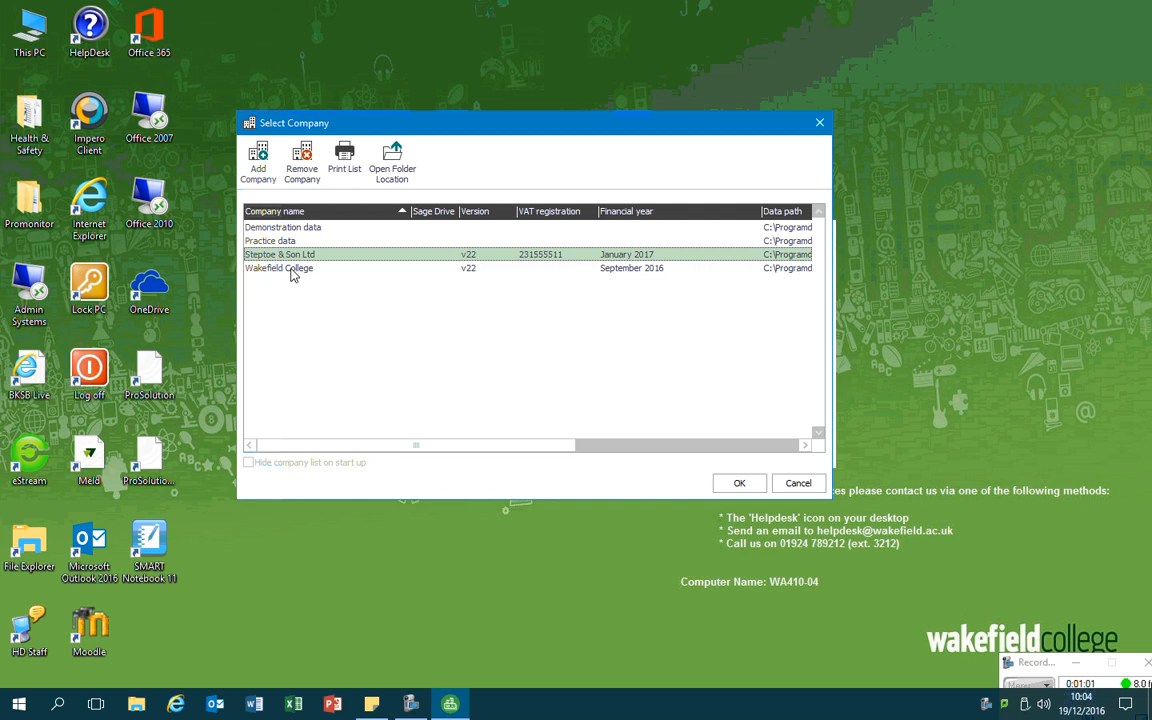
Open the Wakefield College company from Select Company and reach its File menu
click(290, 268)
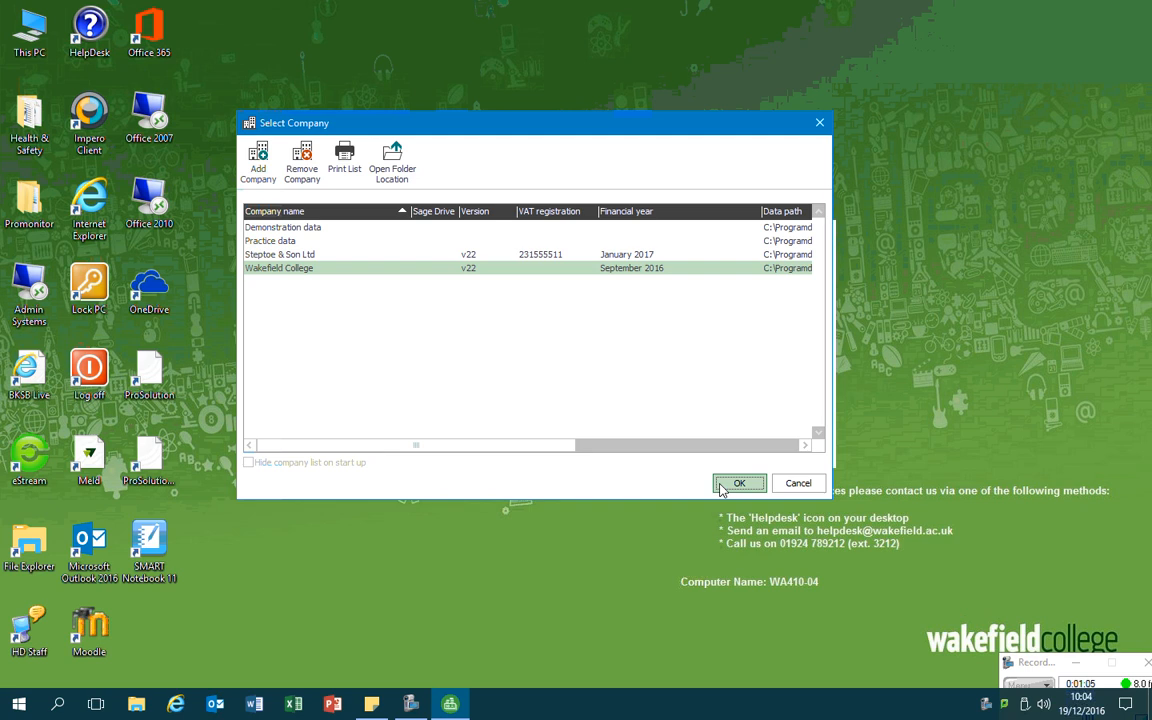
click(740, 482)
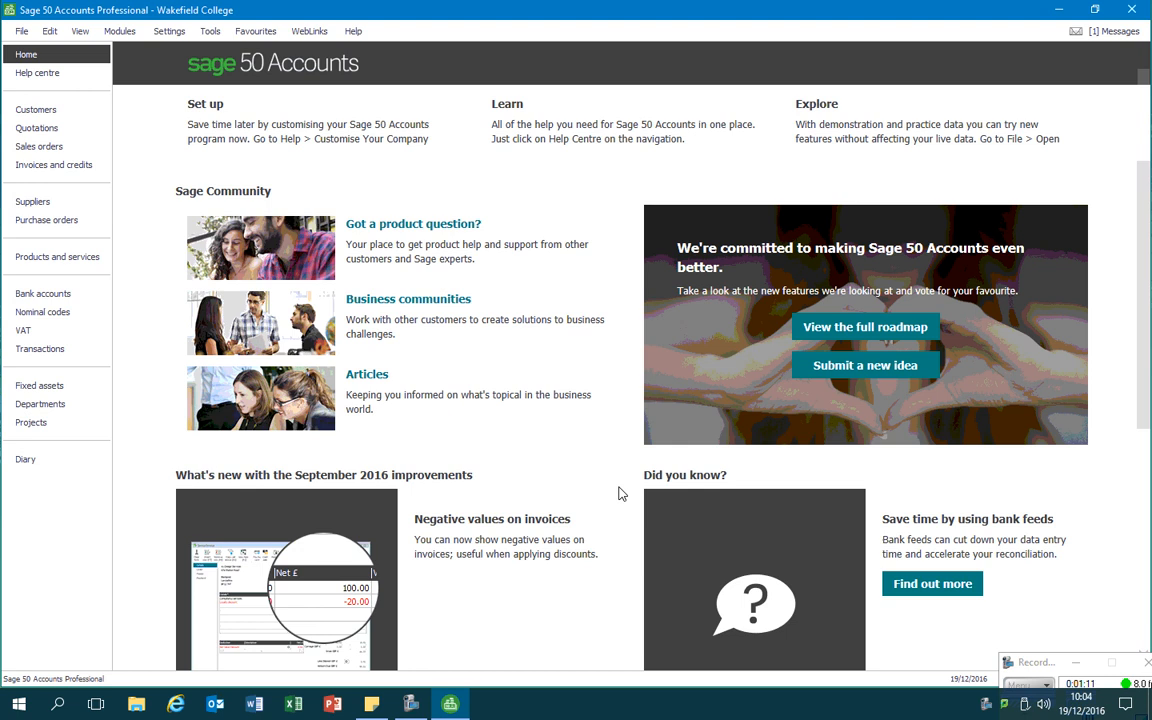
click(16, 32)
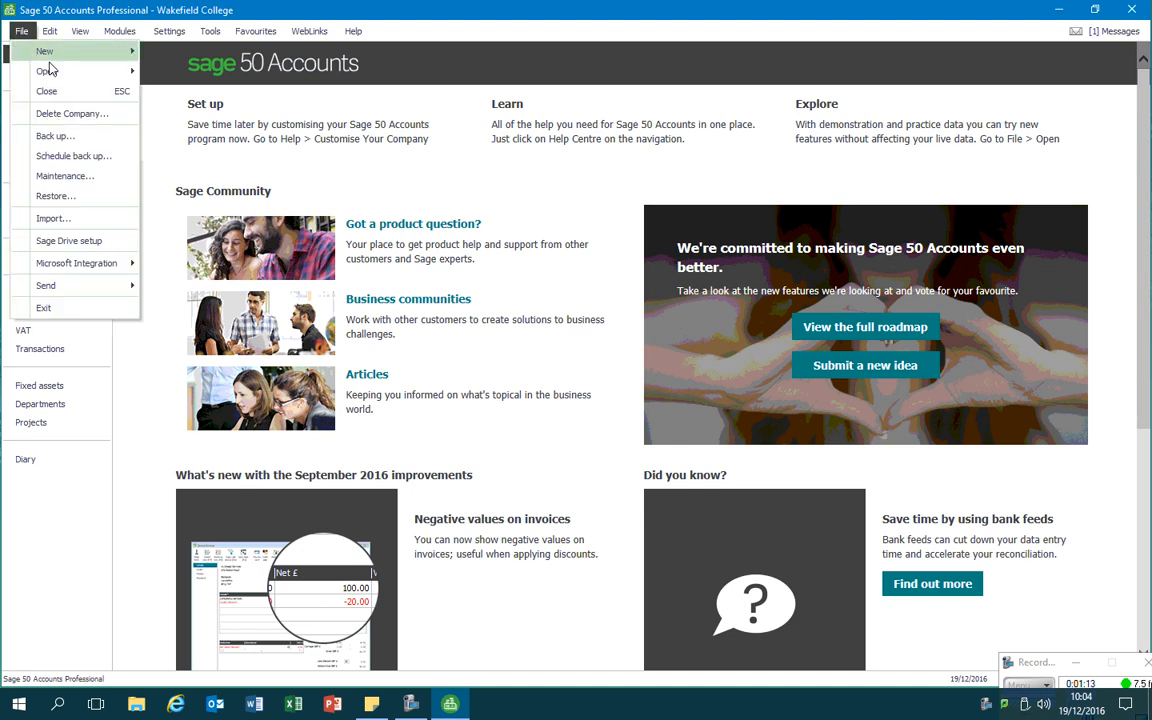
Start Delete Company so the deletable companies list shows Steptoe & Son Ltd
click(72, 112)
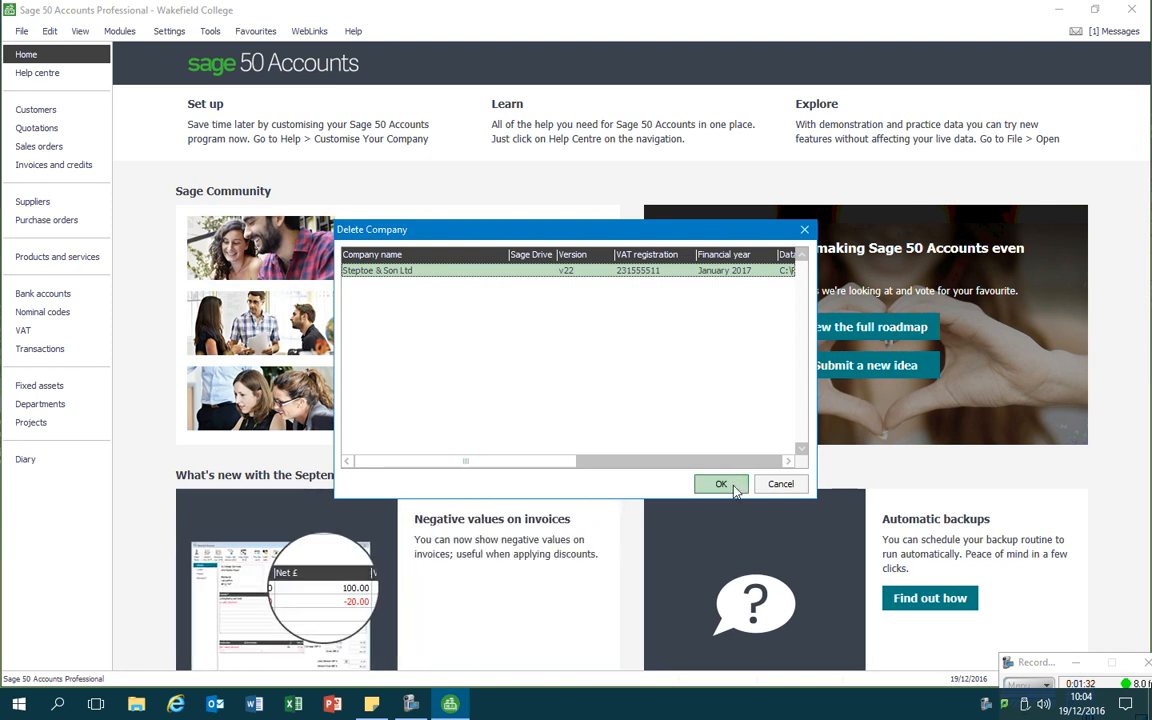
Delete Steptoe & Son Ltd and all its data files, acknowledging the deletion
click(720, 484)
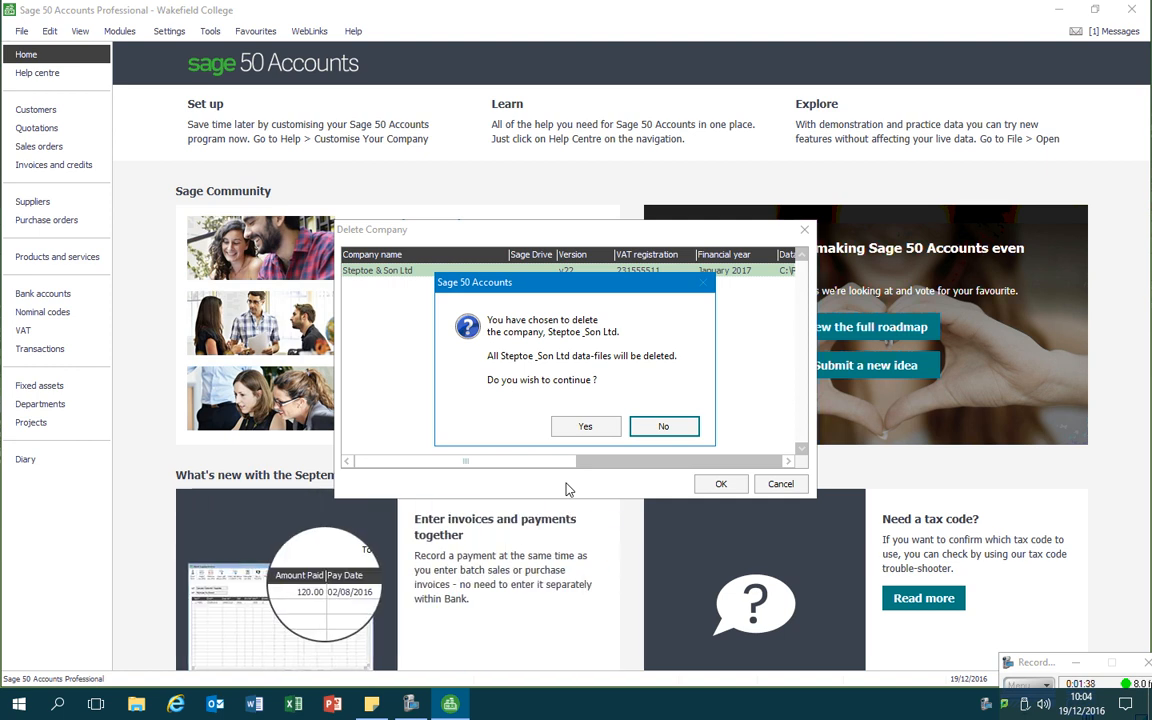
click(584, 426)
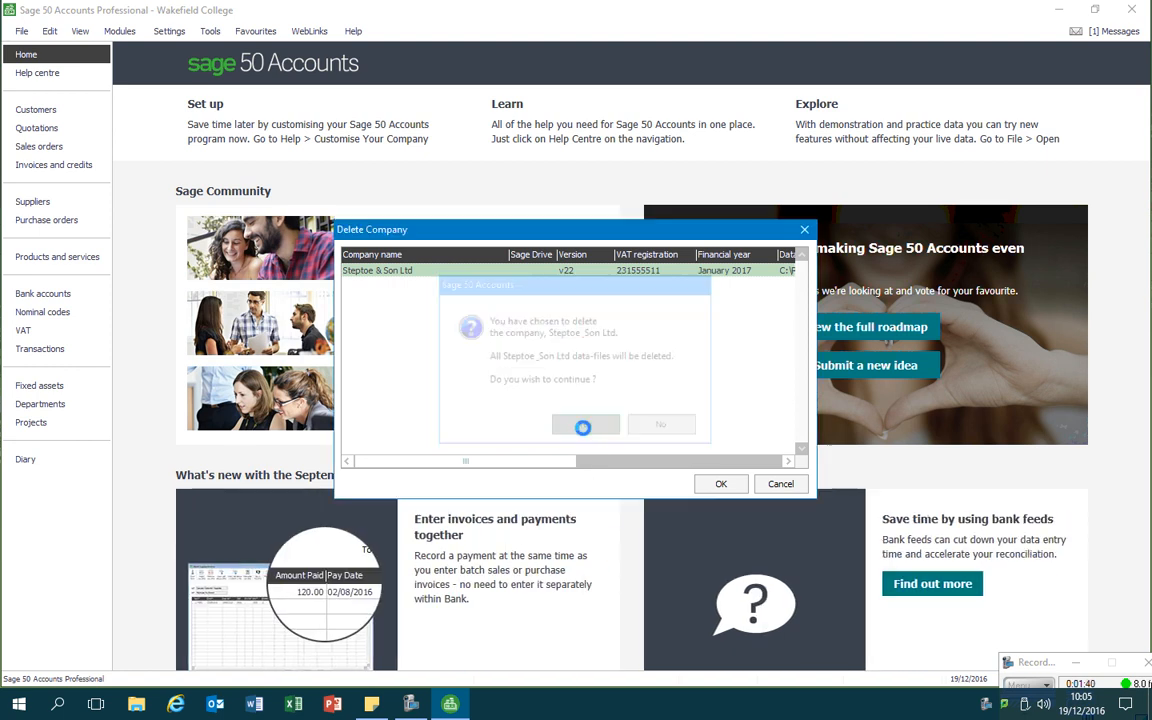
click(584, 424)
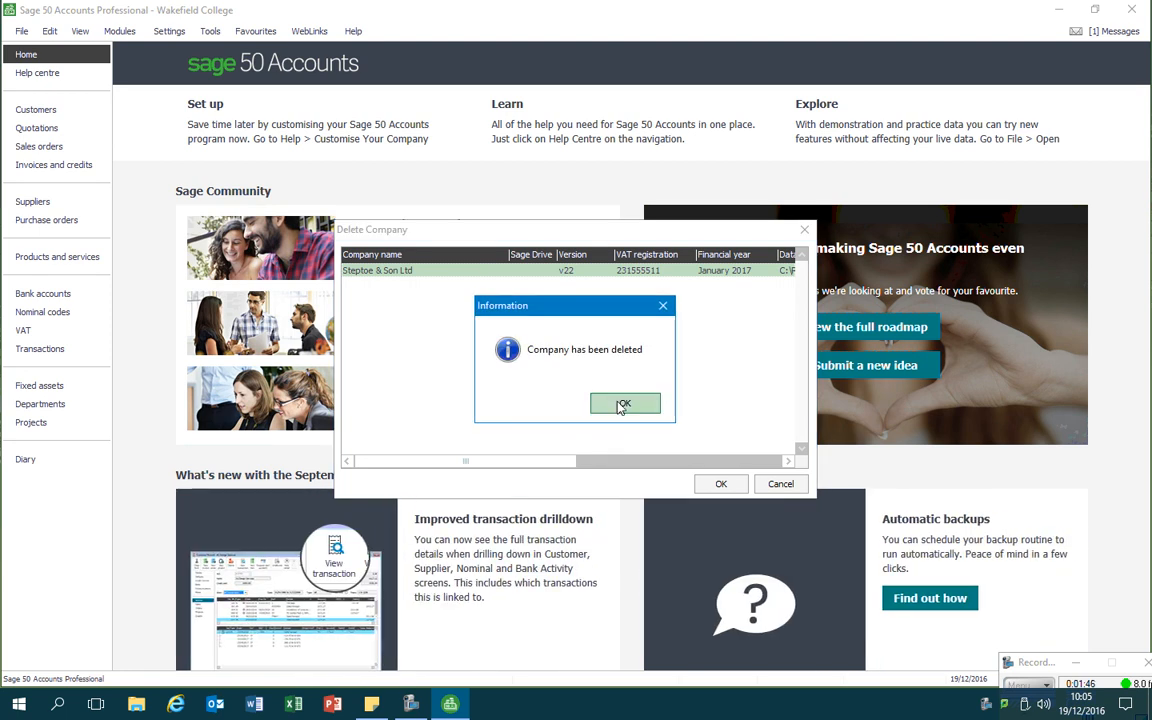
click(624, 404)
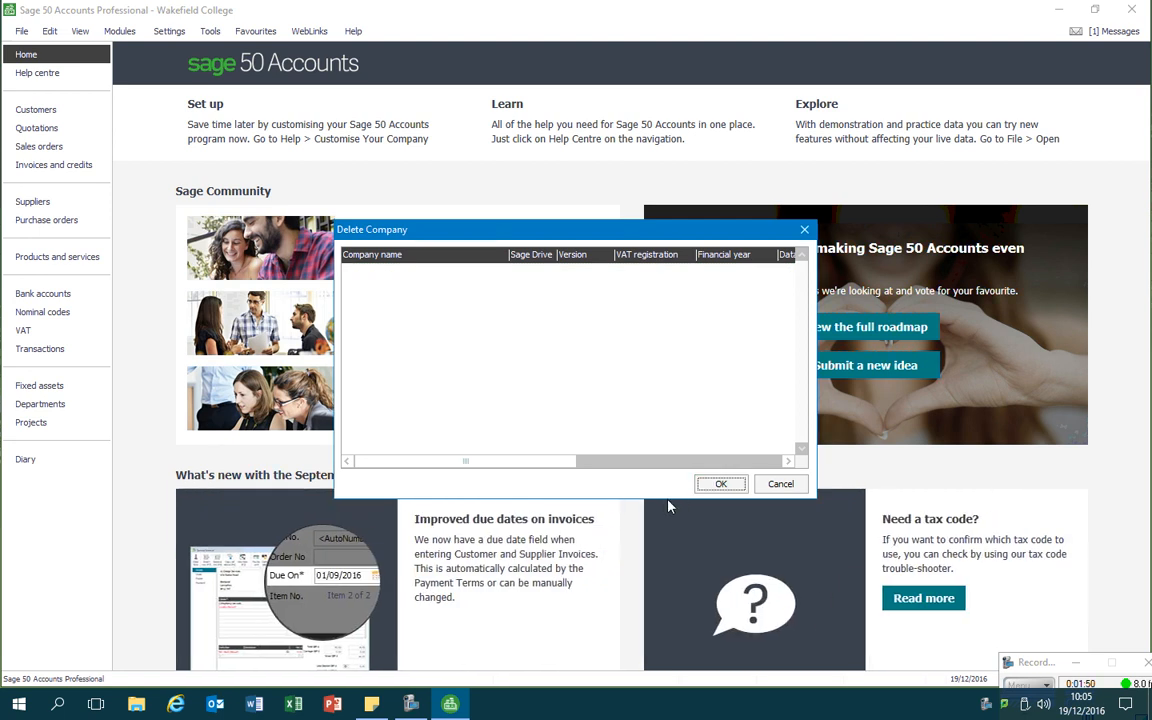
mouse_move(780, 484)
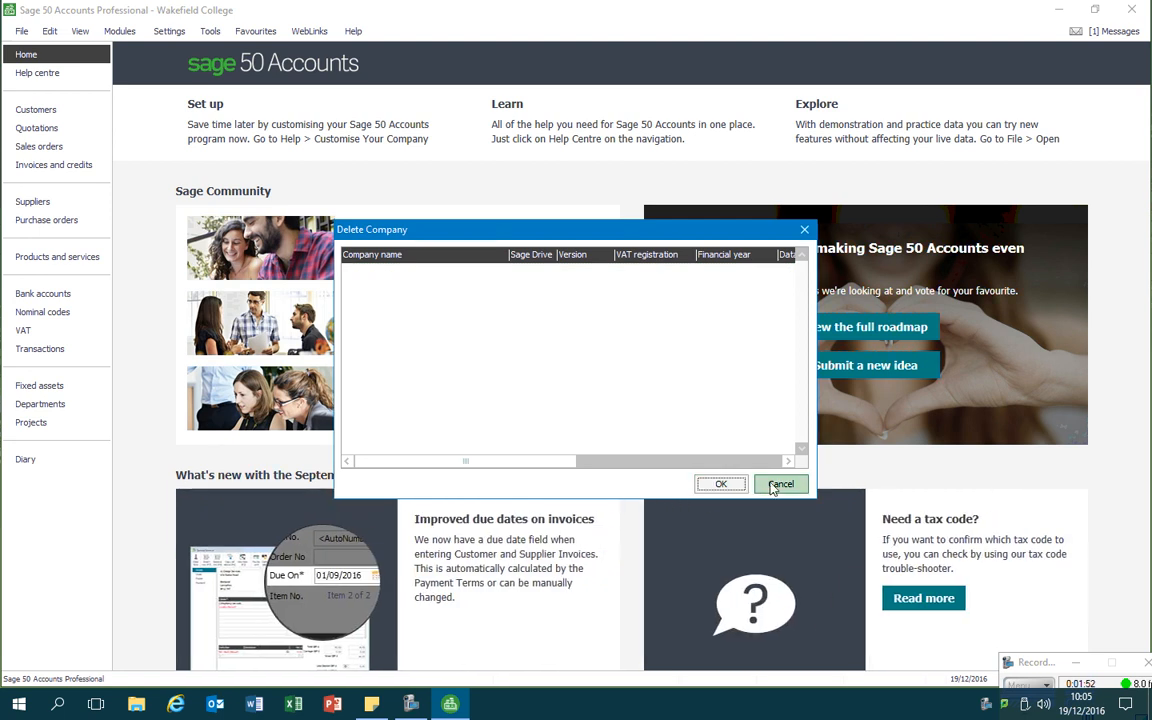
Close the deletion list and quit Sage 50 Accounts without backing up
click(780, 484)
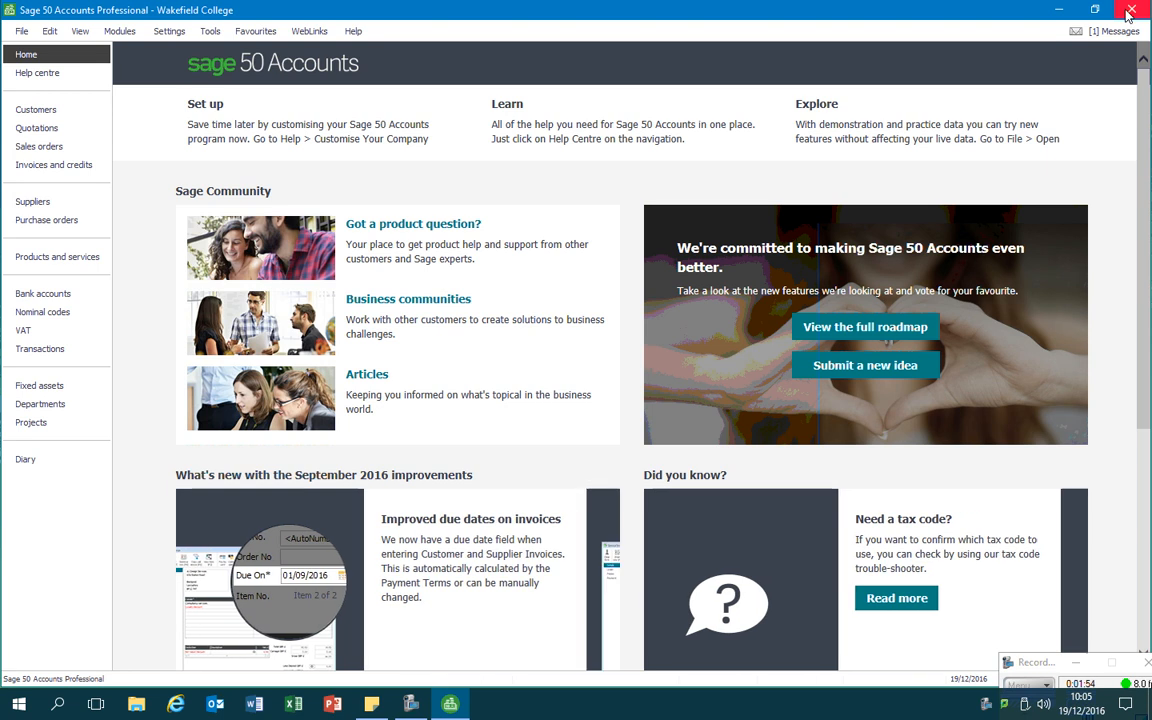
click(1136, 8)
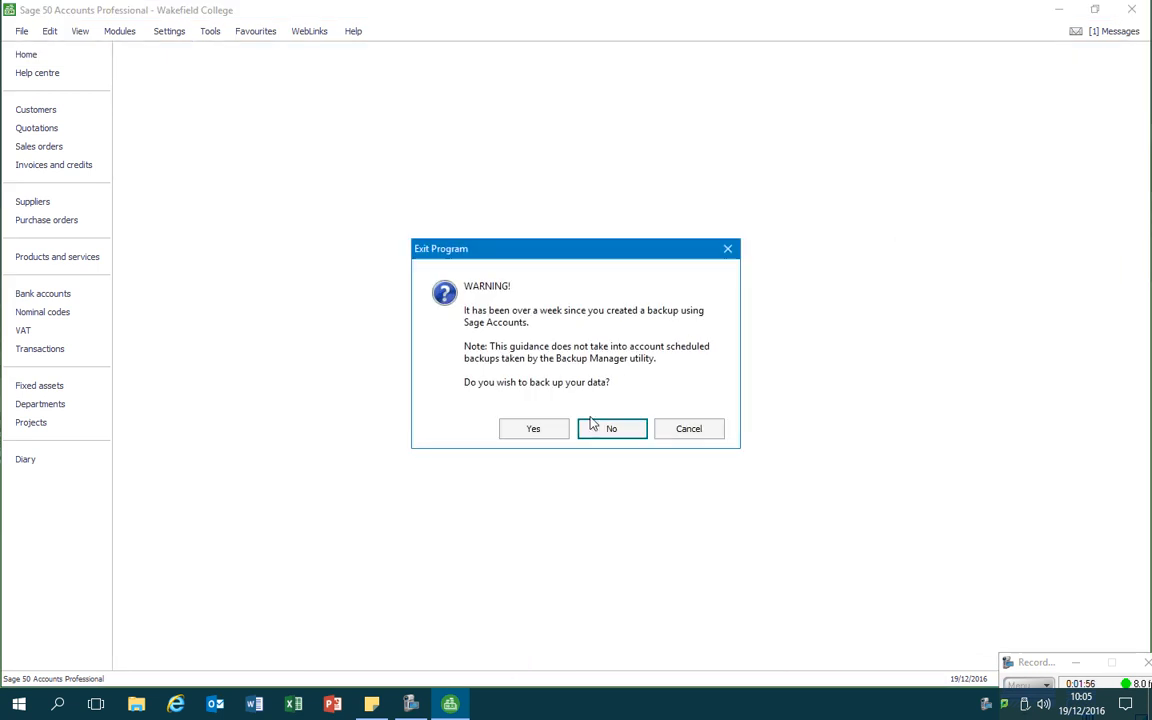
click(610, 428)
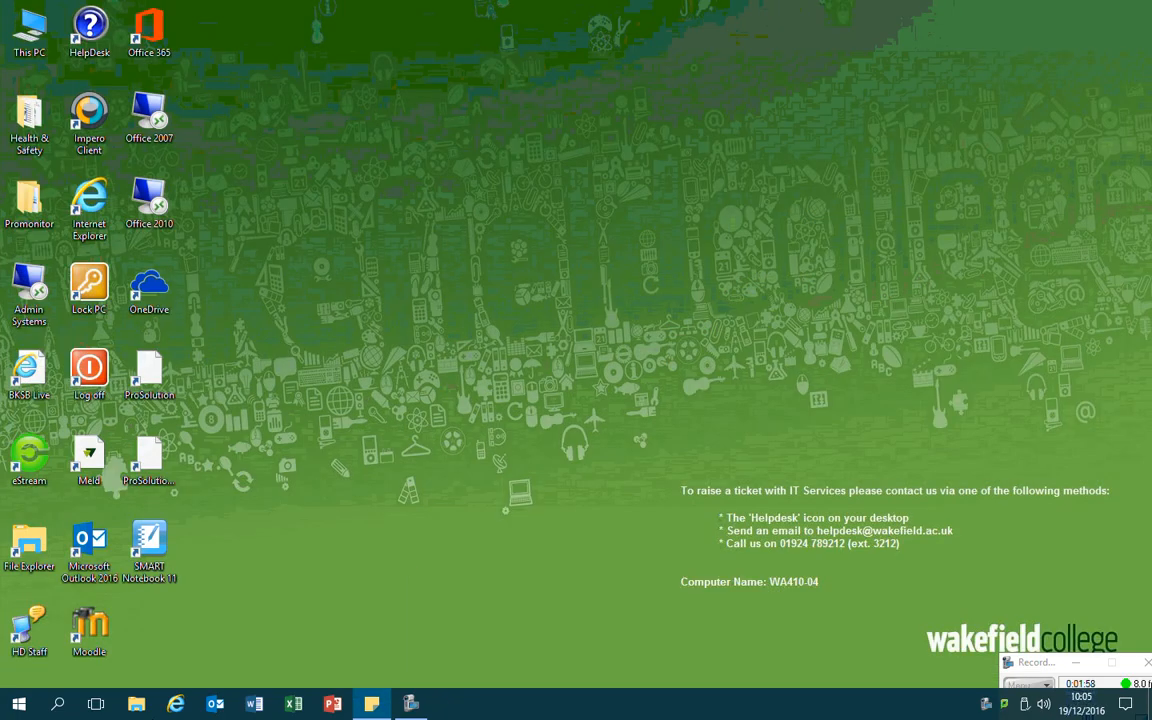
Relaunch Sage 50 Accounts from the Start menu so it begins loading
click(12, 700)
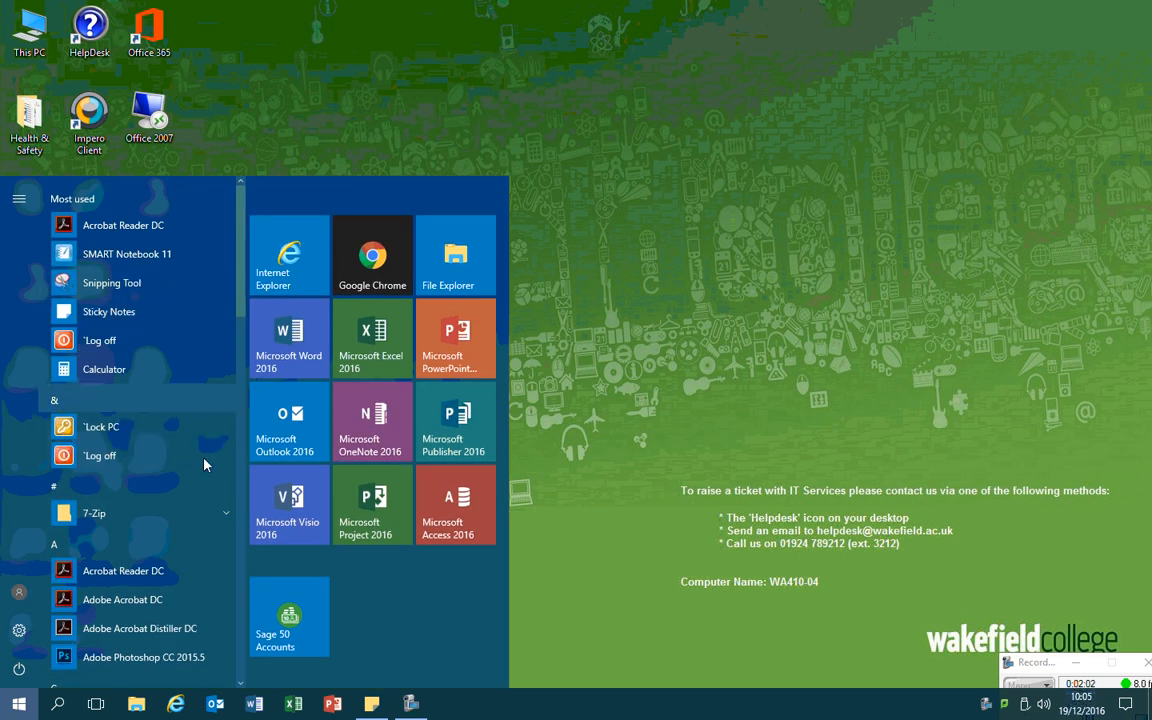
scroll(down, 3)
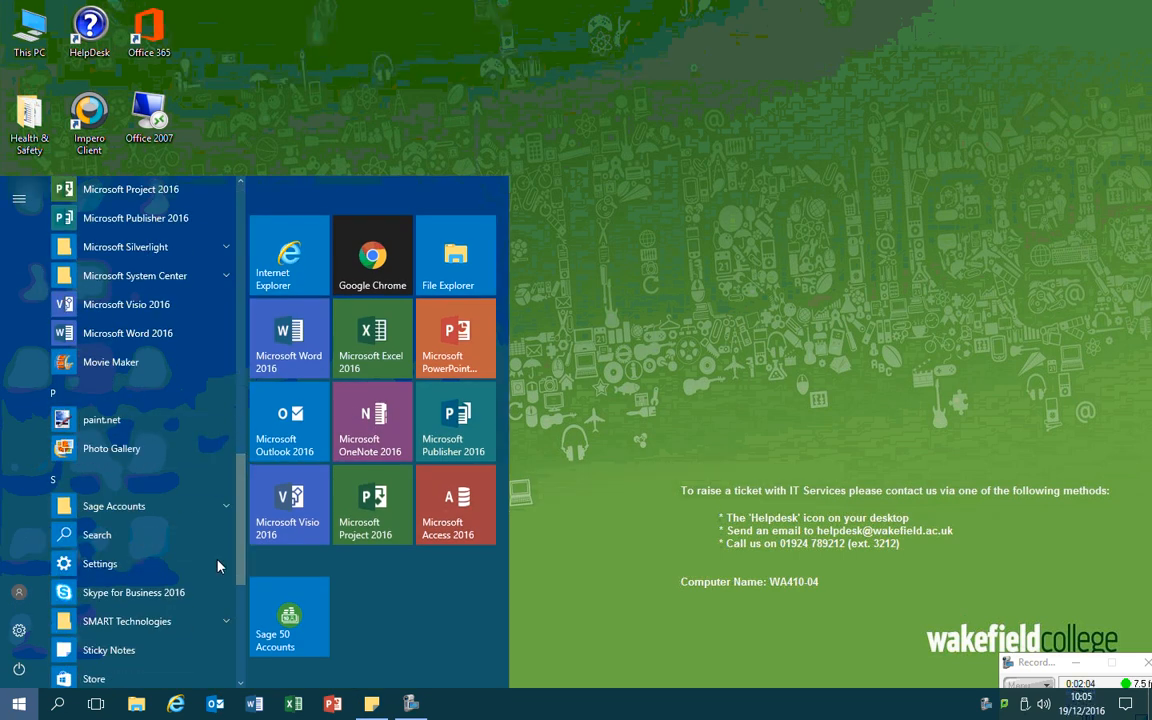
click(288, 616)
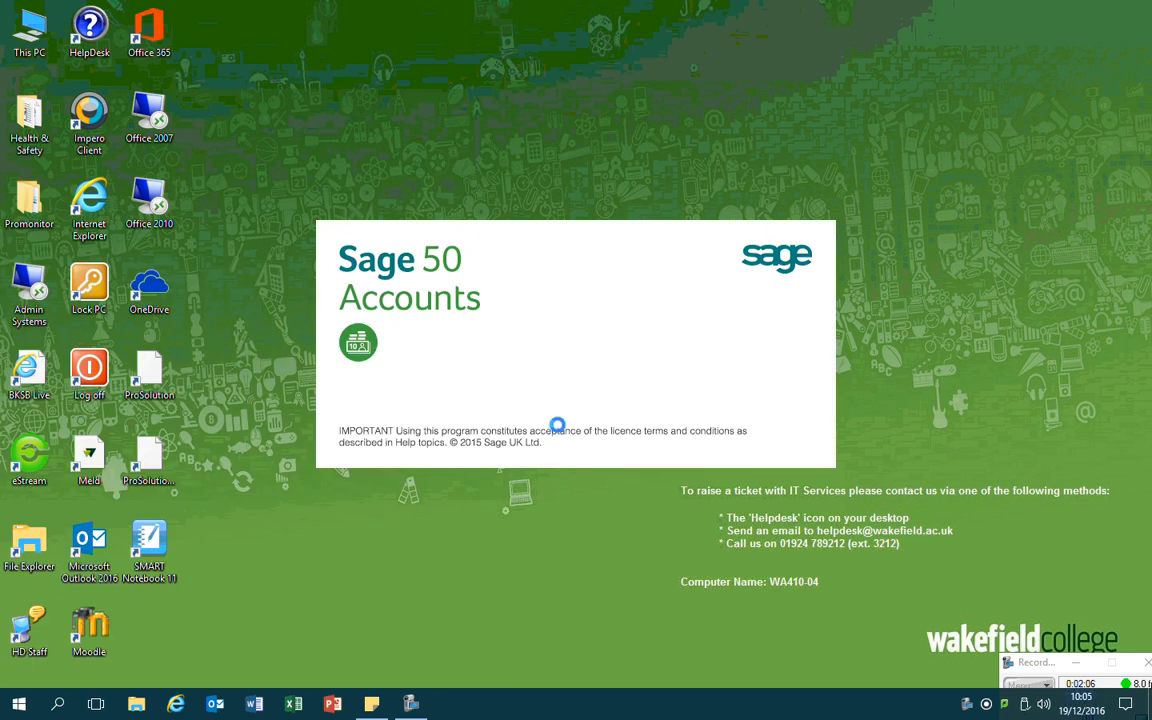